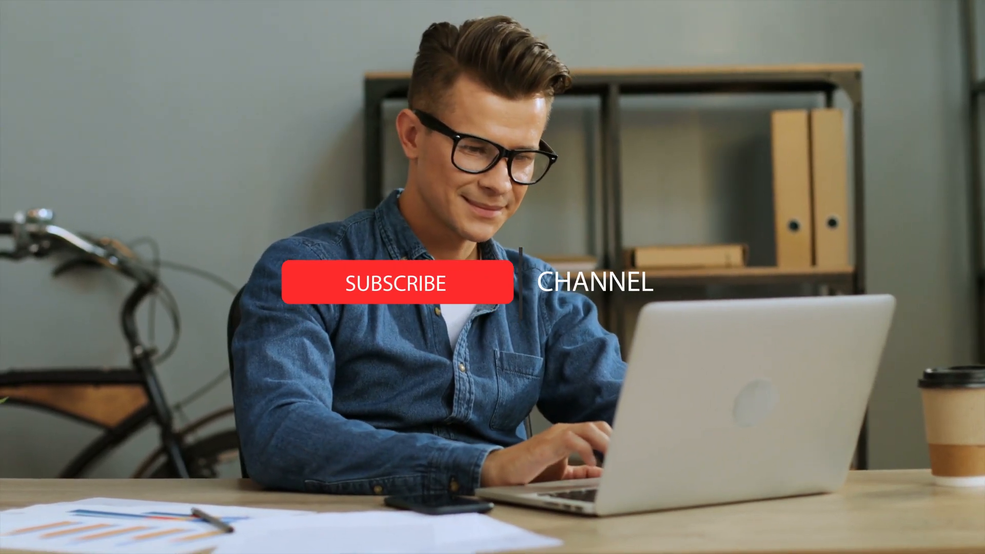
pyautogui.click(399, 283)
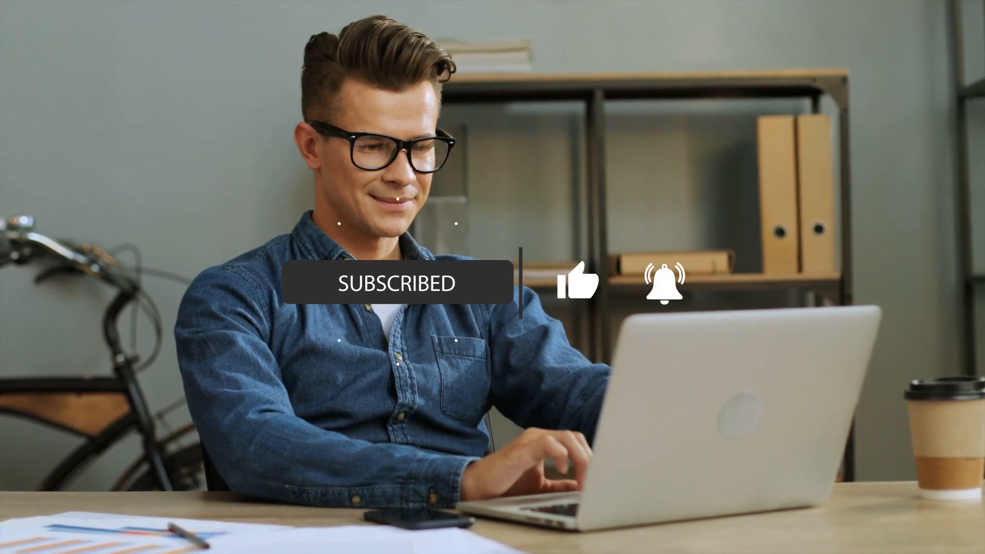